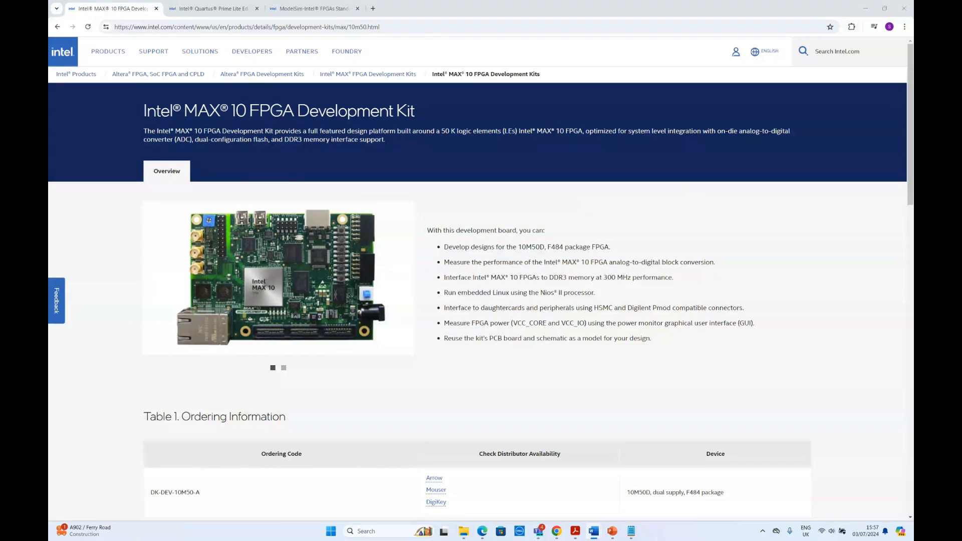
- Switch to the Quartus Prime Lite 23.1.1 page and browse its individual files
scroll("down", 3)
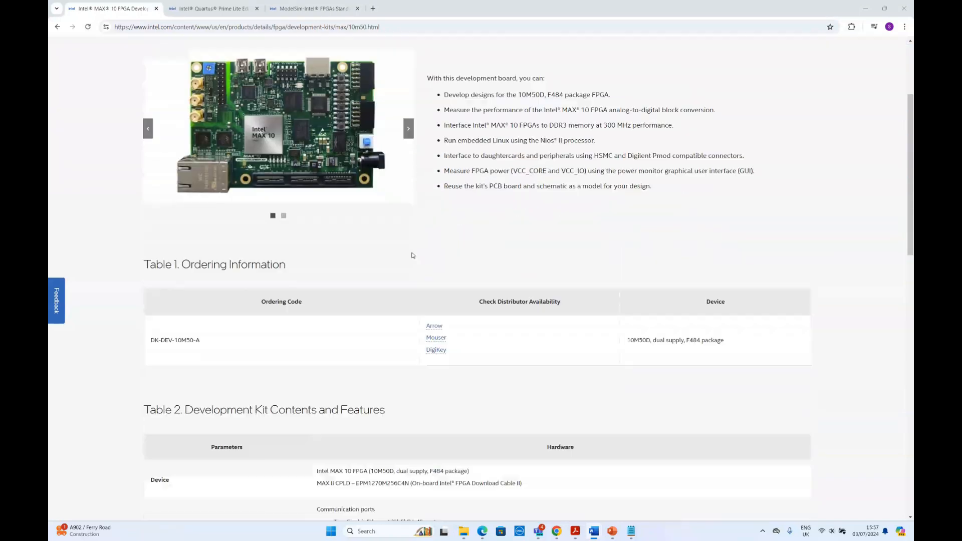
scroll("down", 3)
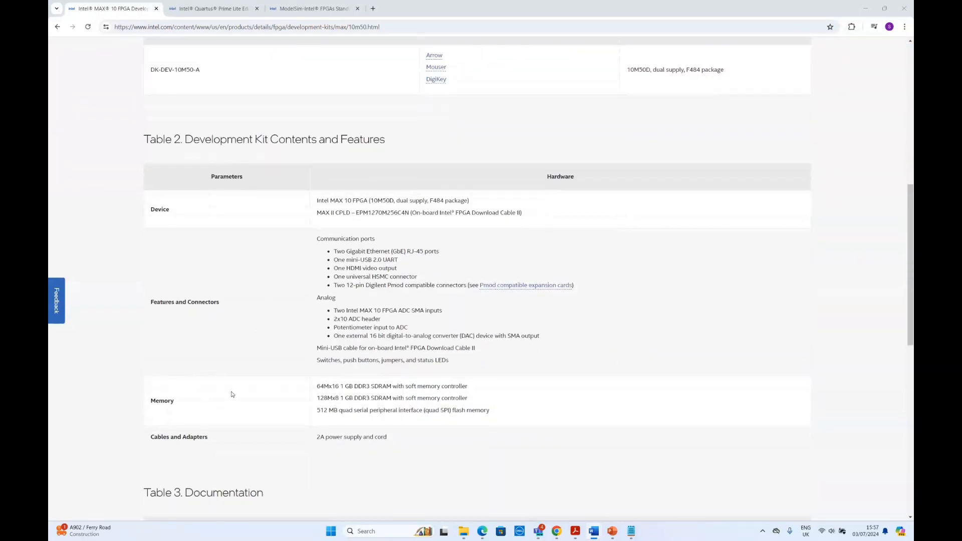
scroll("down", 3)
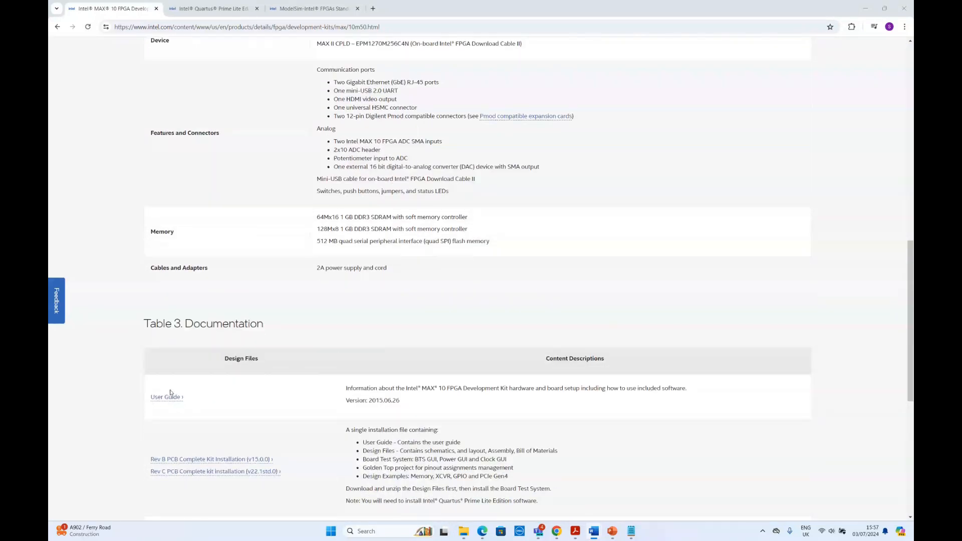
scroll("up", 3)
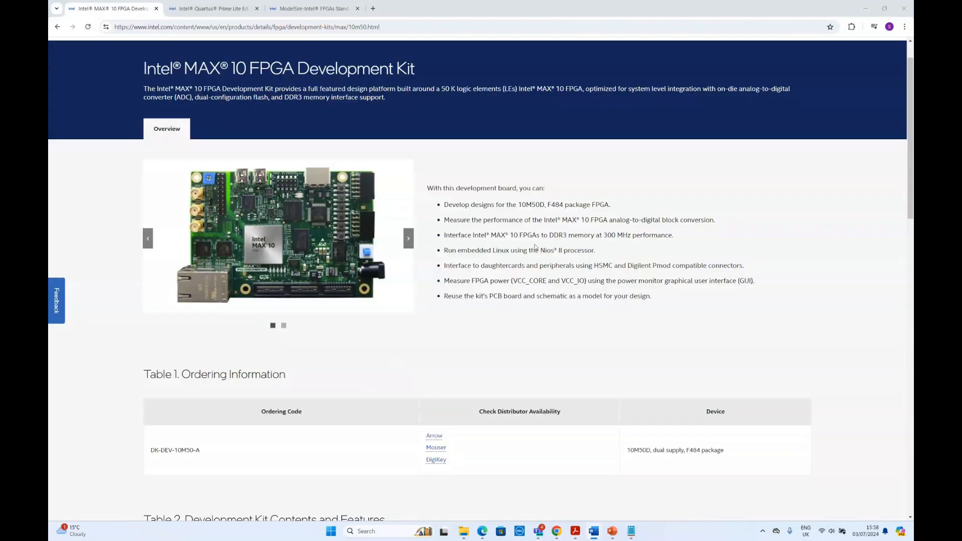
mouse_move(646, 318)
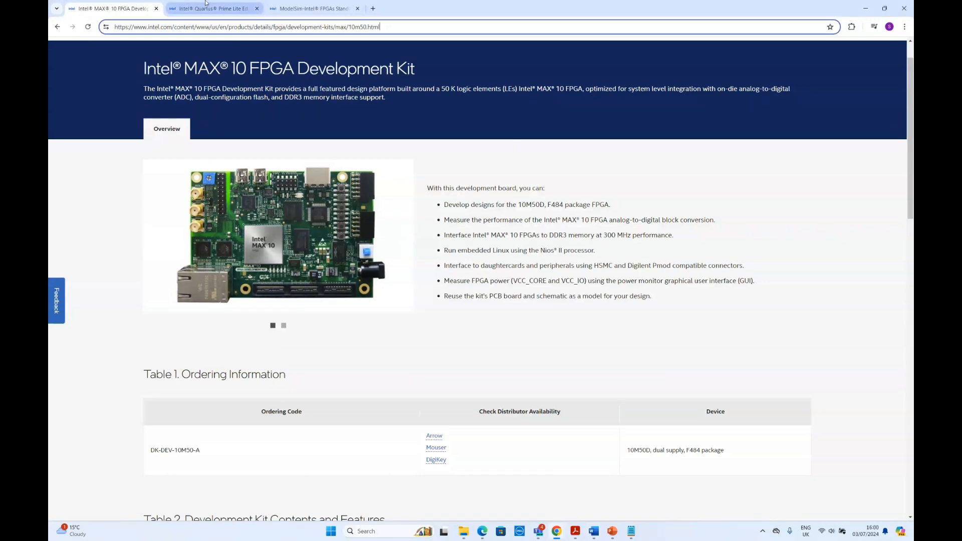
left_click(212, 8)
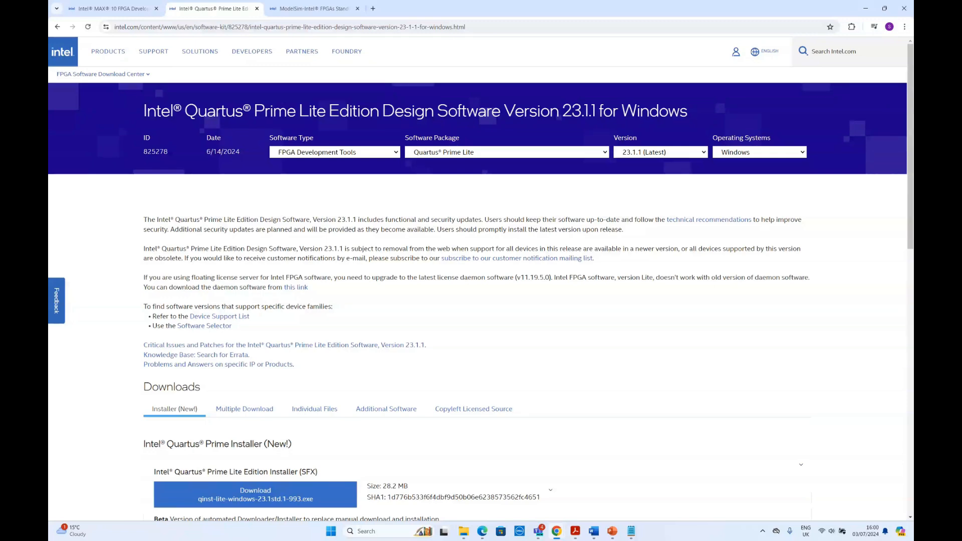
scroll("down", 3)
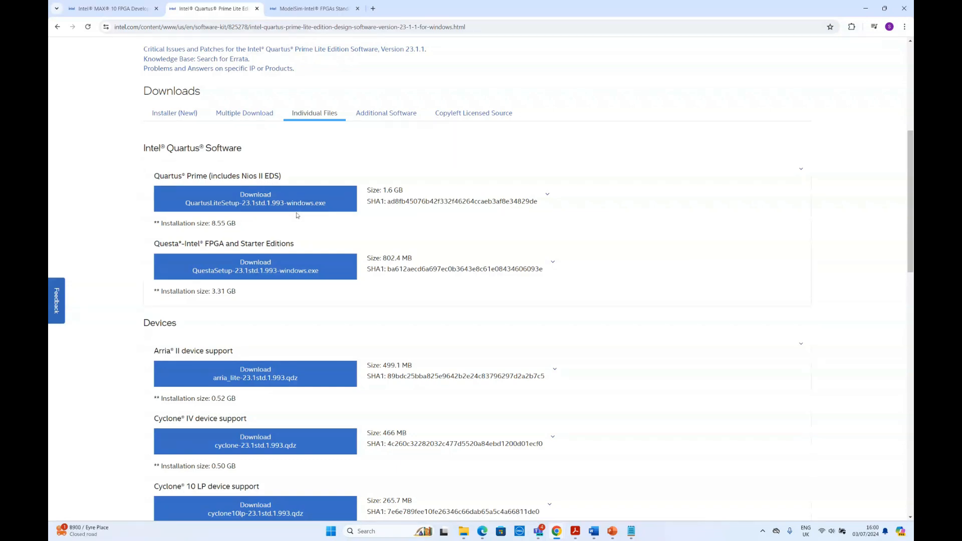
- Download the QuartusLiteSetup file and scroll through the device support list
left_click(254, 199)
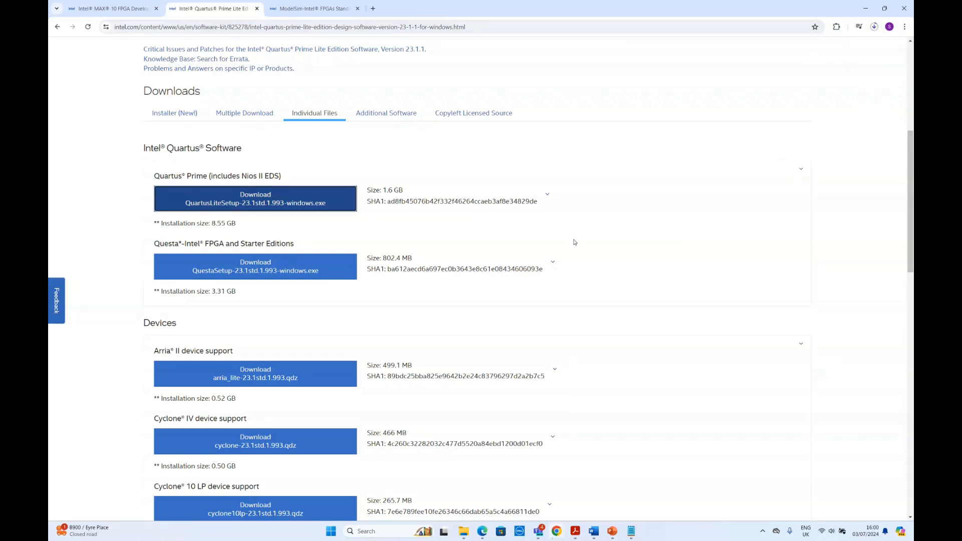
scroll("down", 3)
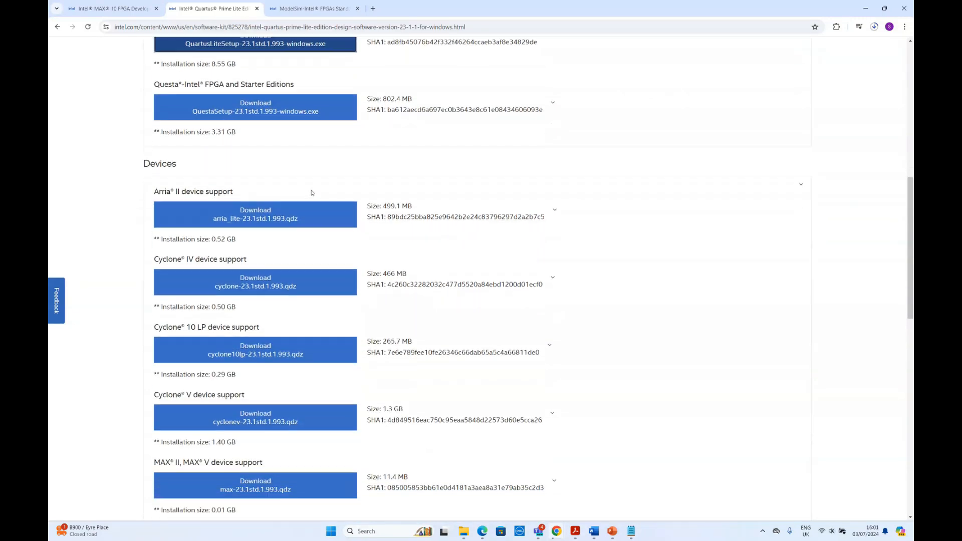
scroll("down", 3)
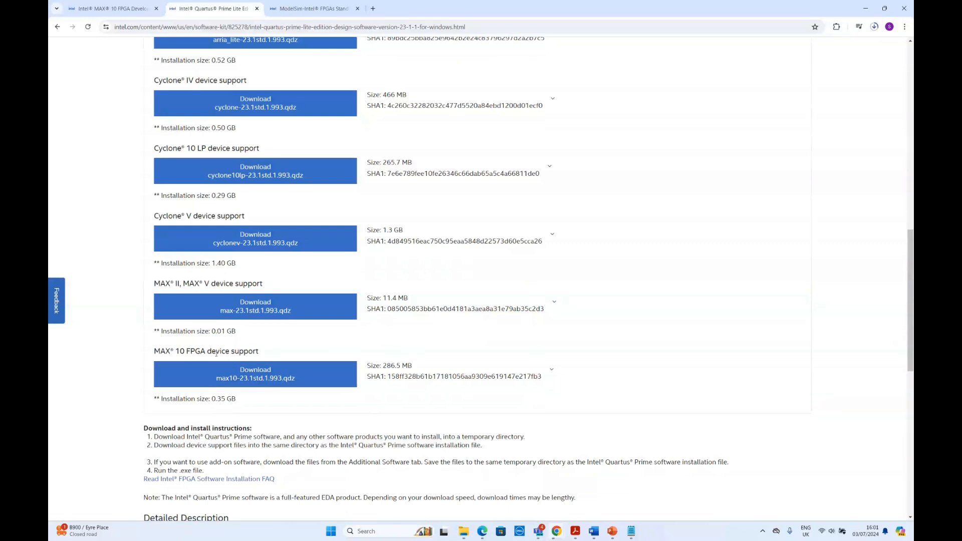
scroll("down", 3)
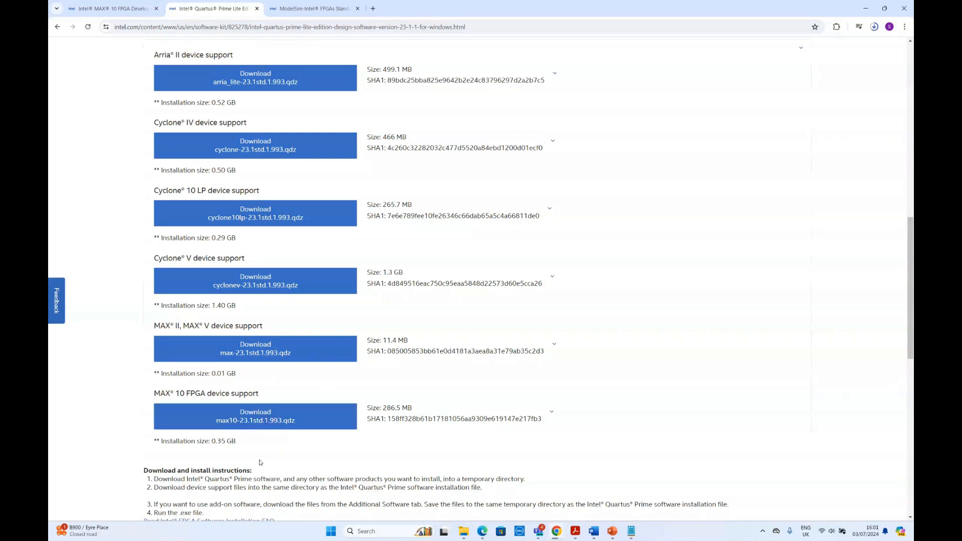
scroll("down", 3)
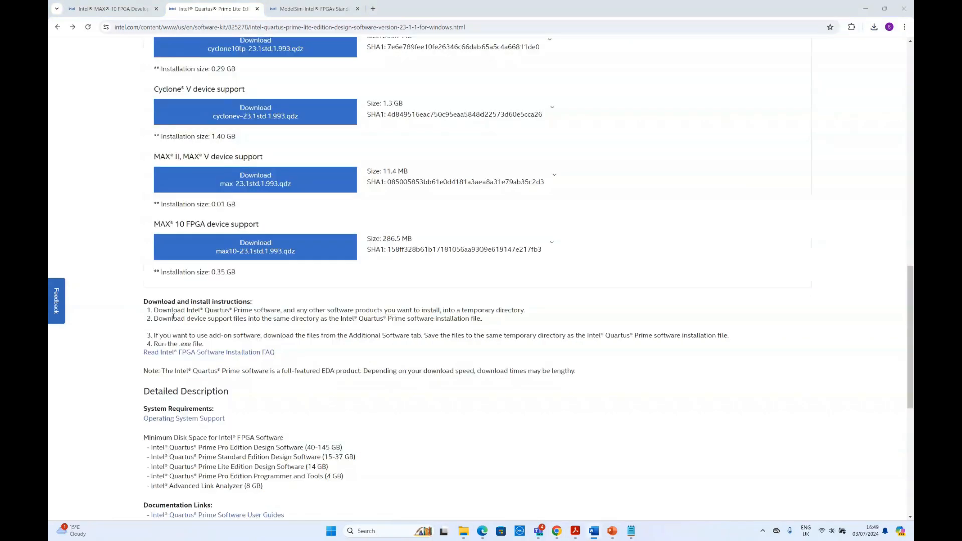
mouse_move(208, 228)
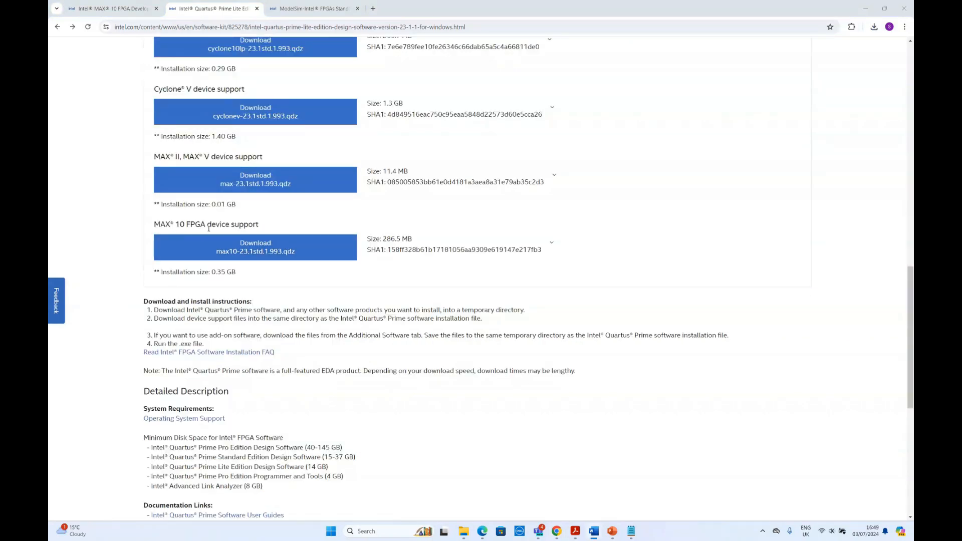
- Request the MAX 10 FPGA device support download, reaching the Legal Disclaimer page
right_click(255, 247)
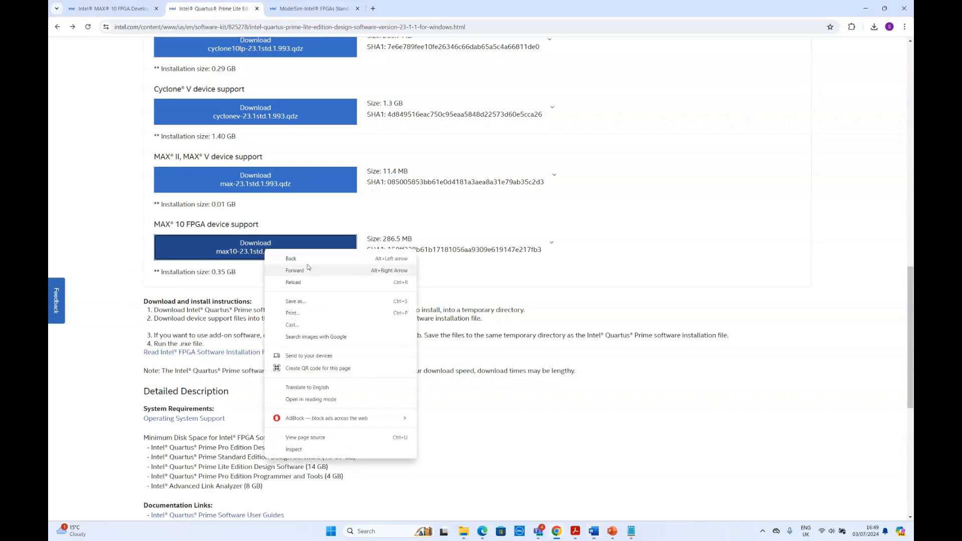
left_click(255, 246)
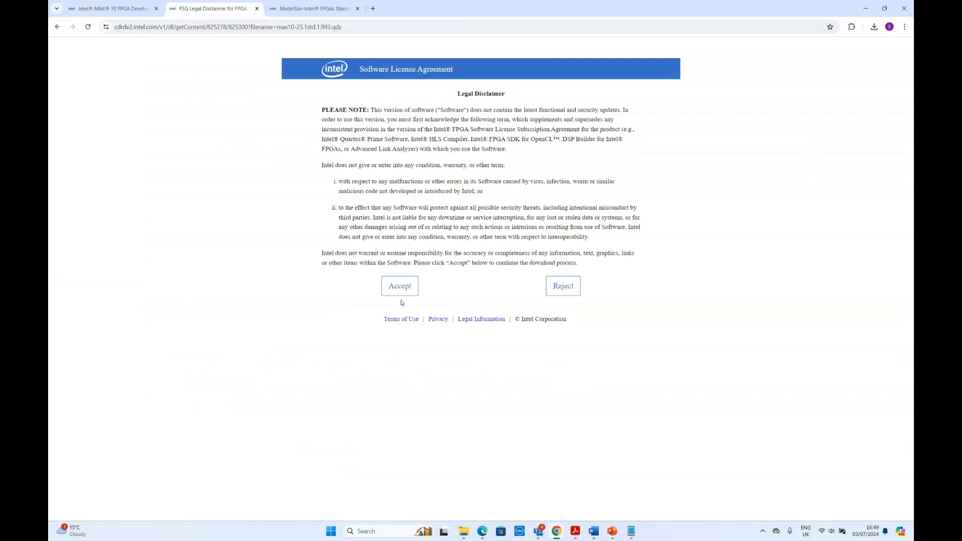
mouse_move(646, 356)
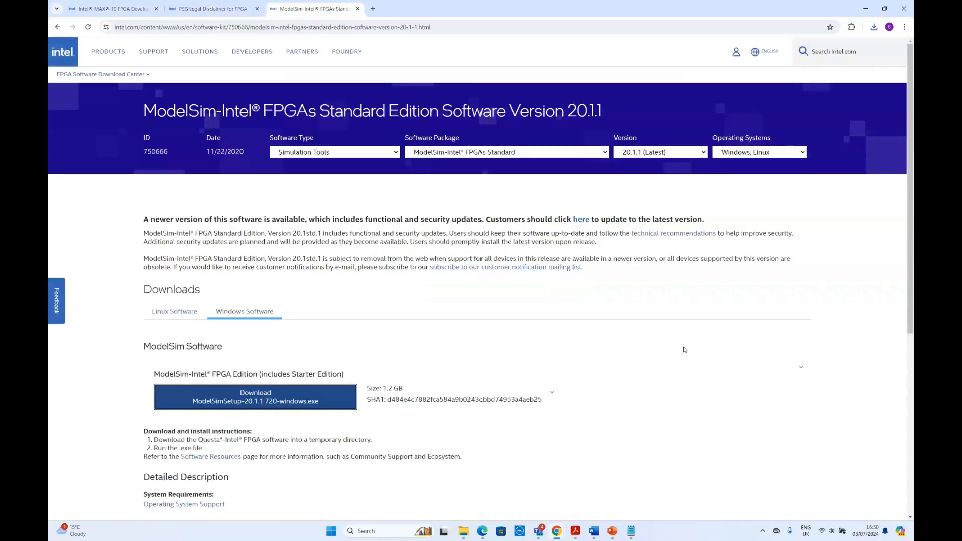
mouse_move(714, 356)
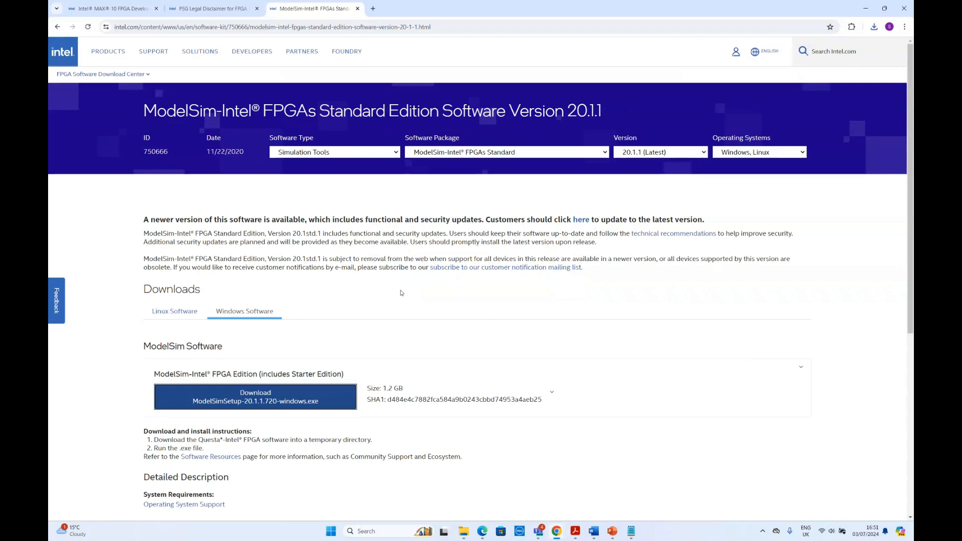
mouse_move(256, 335)
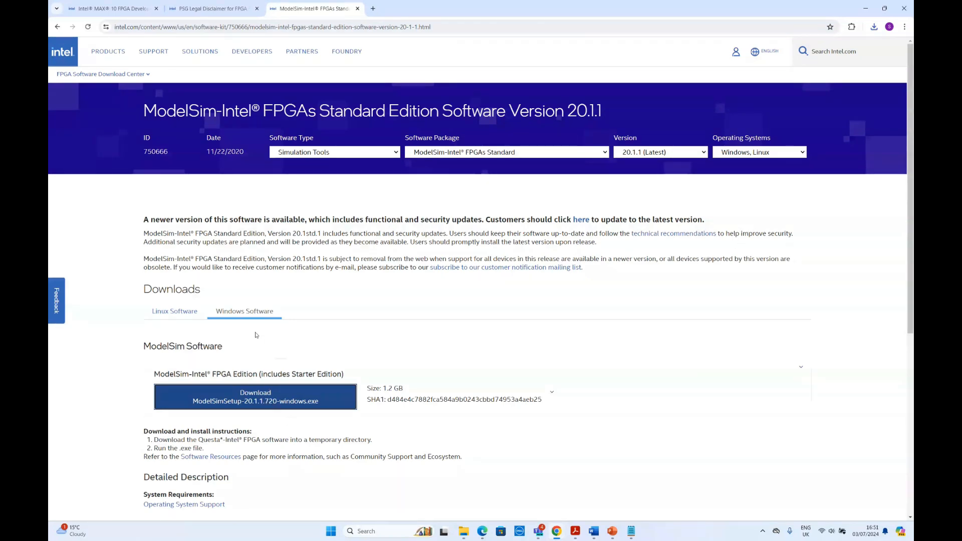
mouse_move(243, 467)
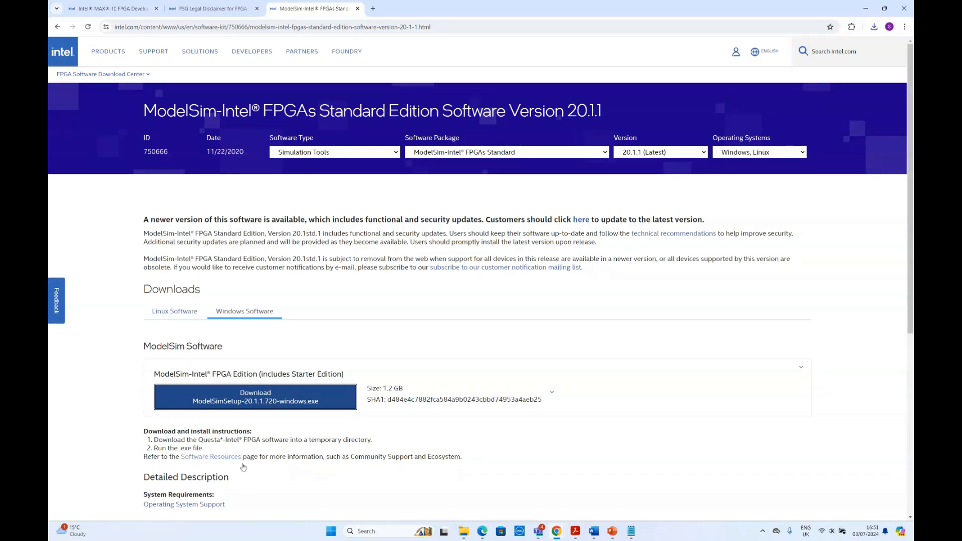
- Bring up the Software Installation folder holding the MAX 10, Quartus Lite and ModelSim installers
left_click(255, 397)
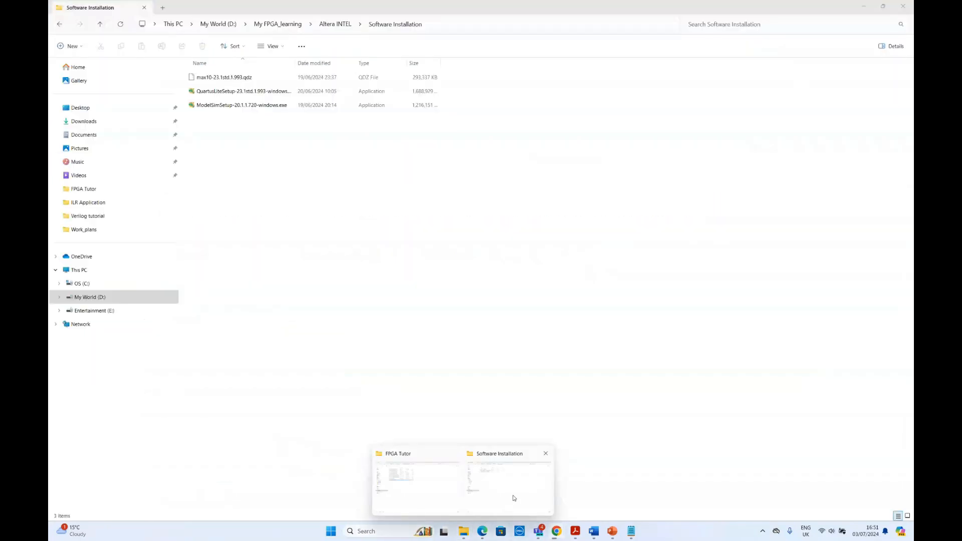
left_click(241, 105)
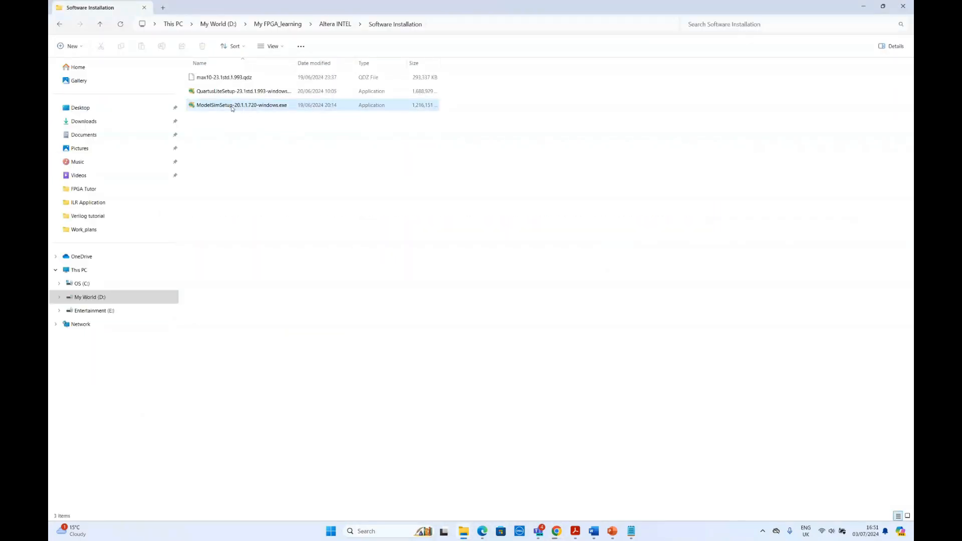
left_click(243, 91)
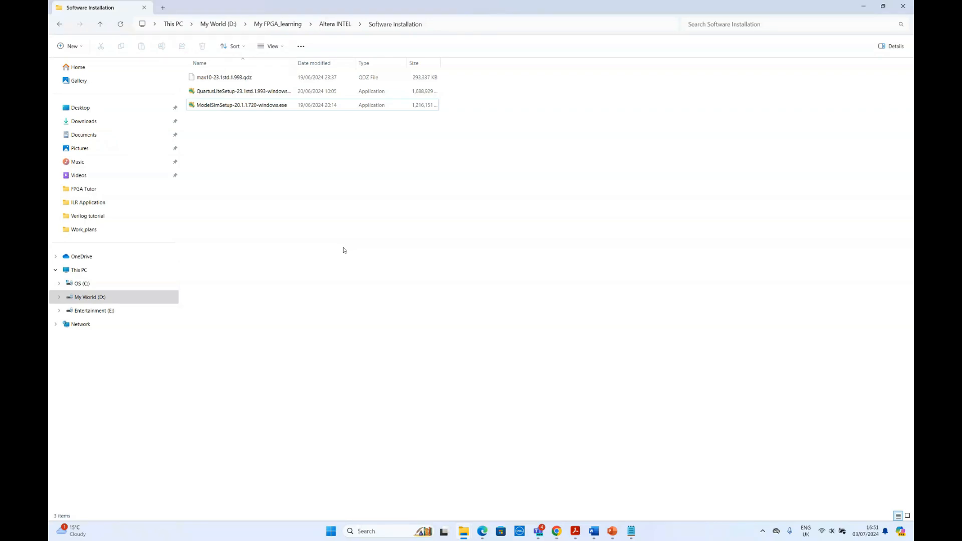
mouse_move(255, 137)
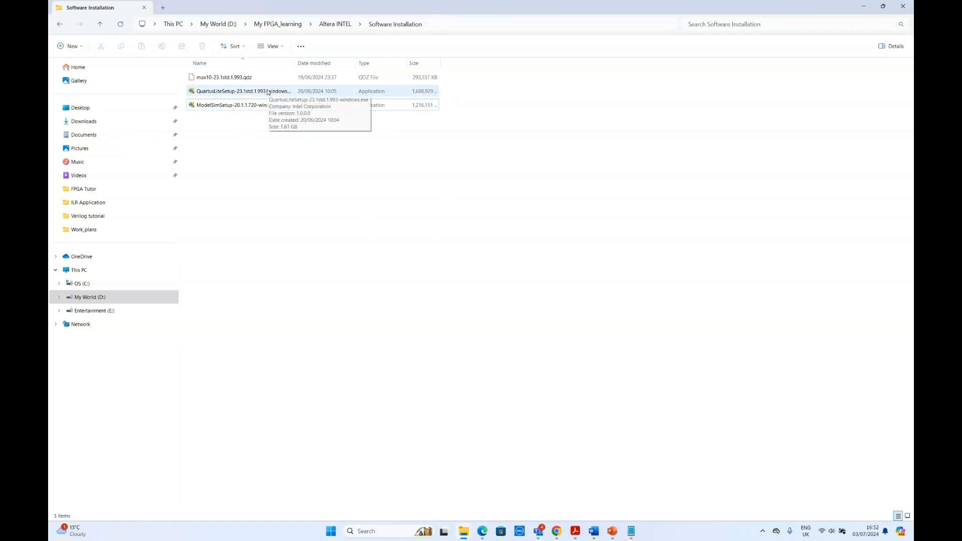
left_click(243, 90)
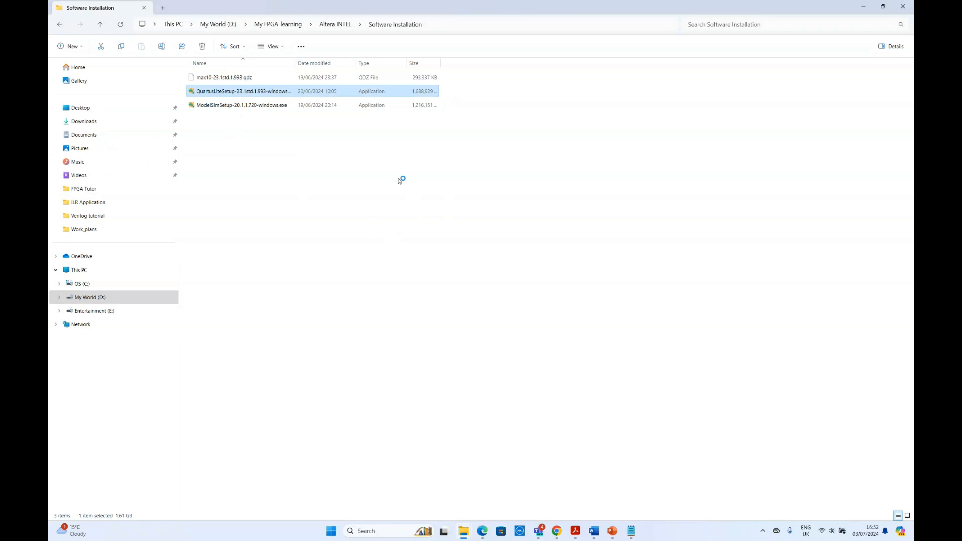
mouse_move(495, 203)
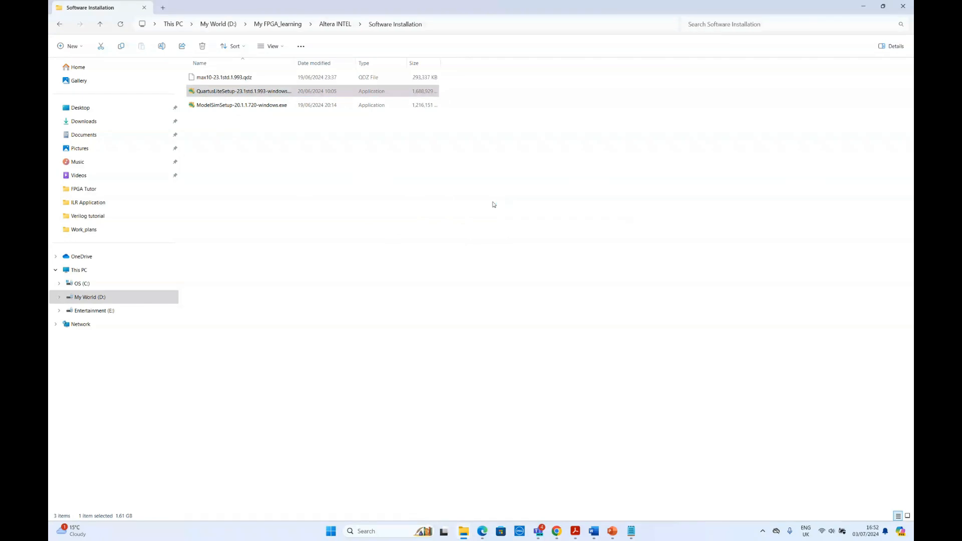
- Launch the Quartus Prime Lite installer, accept the licence, and keep default directory and copy name
double_click(243, 91)
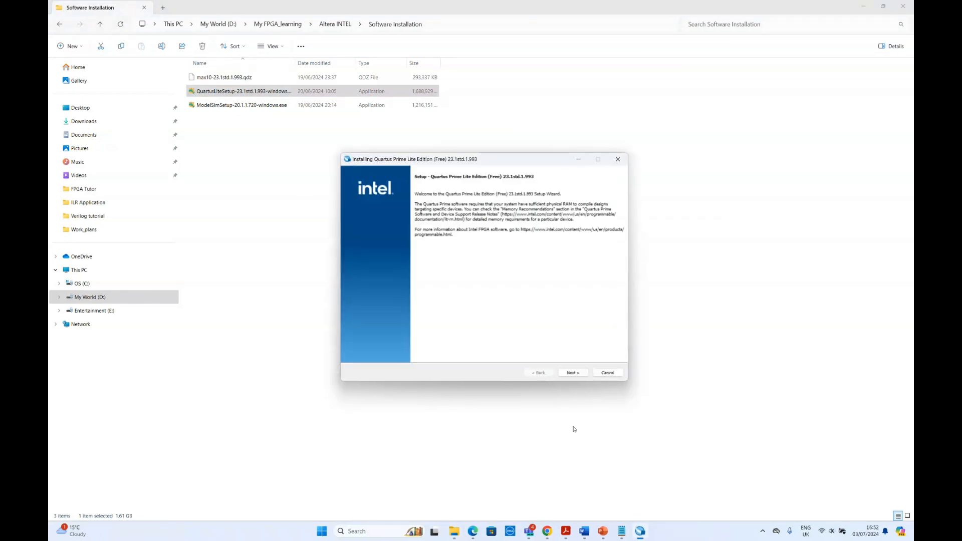
left_click(571, 373)
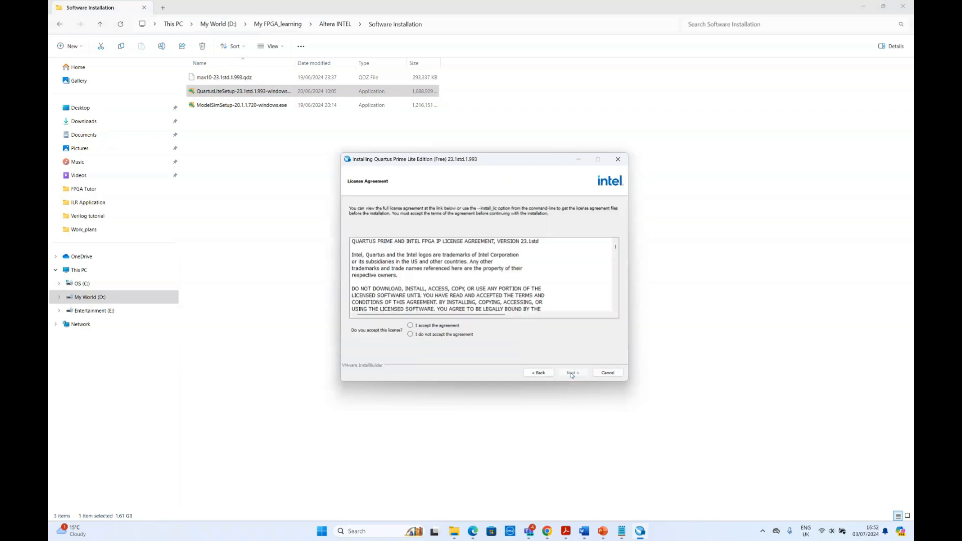
left_click(410, 325)
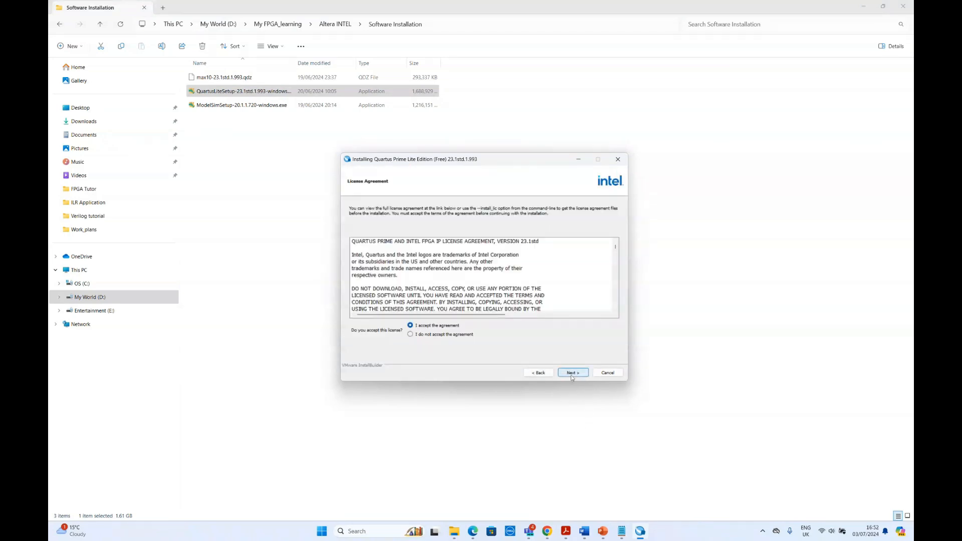
left_click(572, 372)
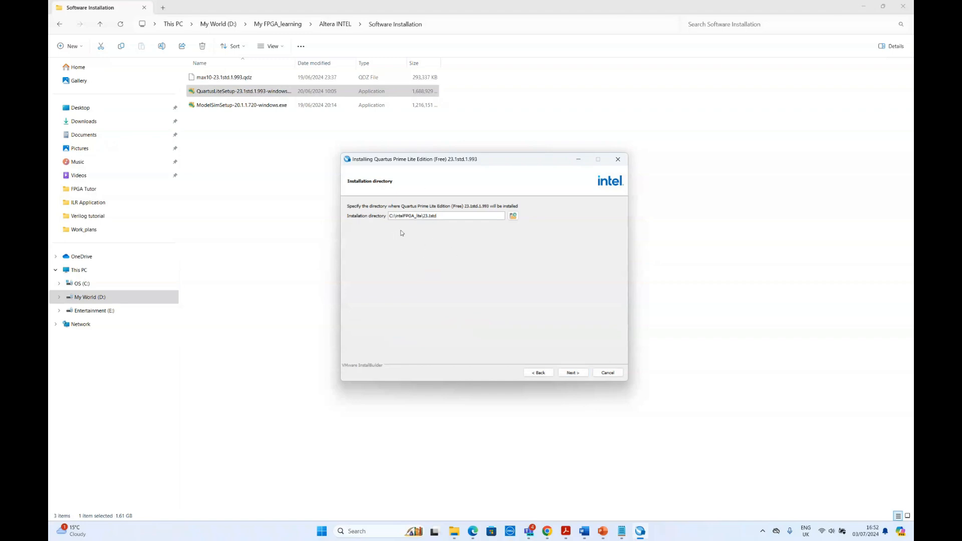
mouse_move(431, 261)
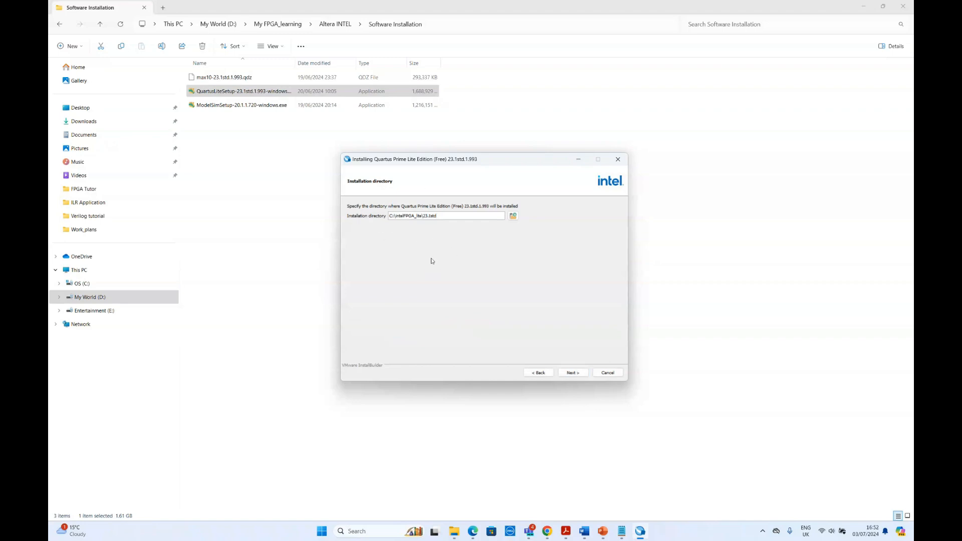
mouse_move(407, 244)
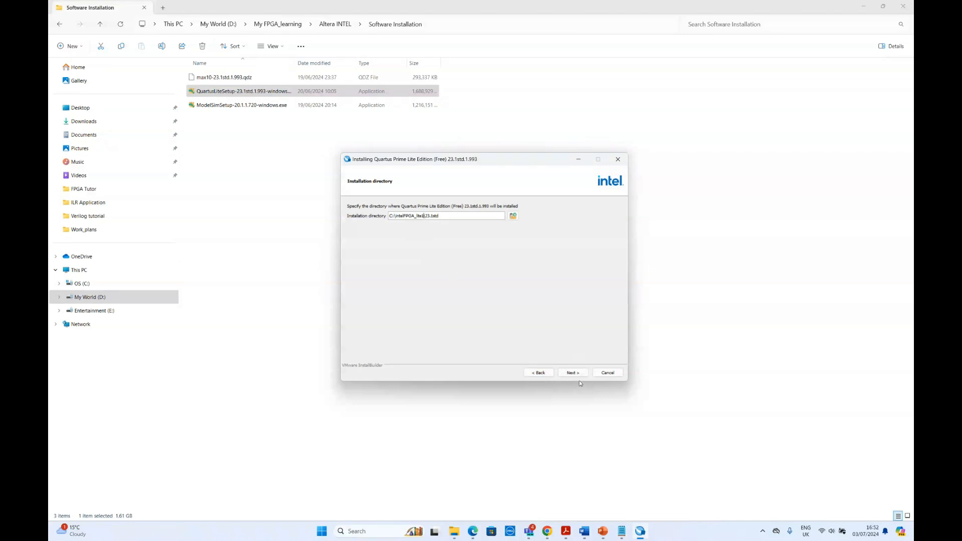
left_click(572, 373)
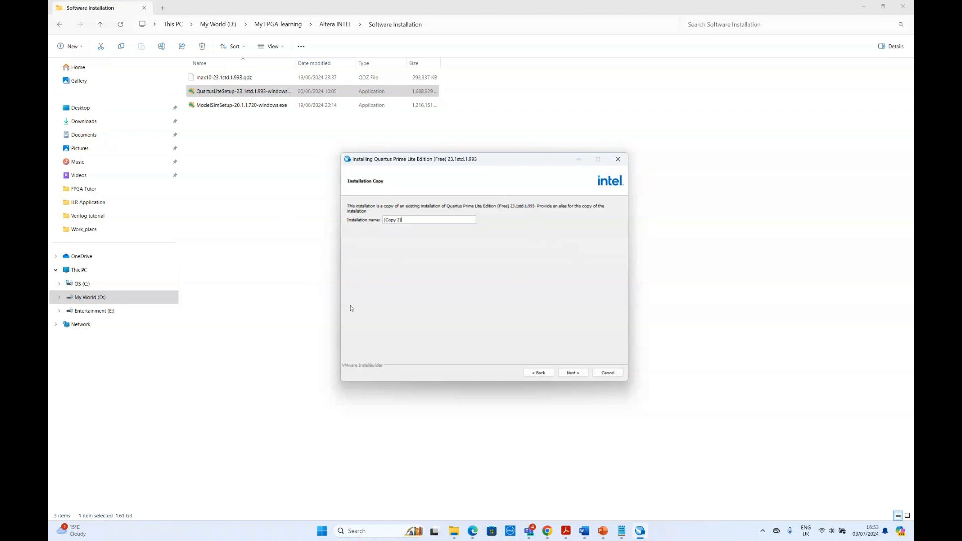
mouse_move(516, 297)
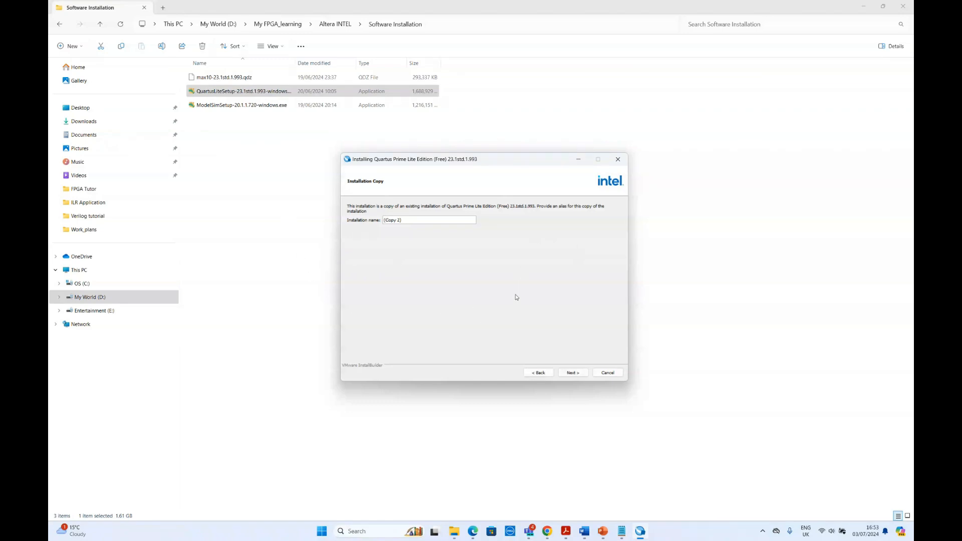
mouse_move(577, 405)
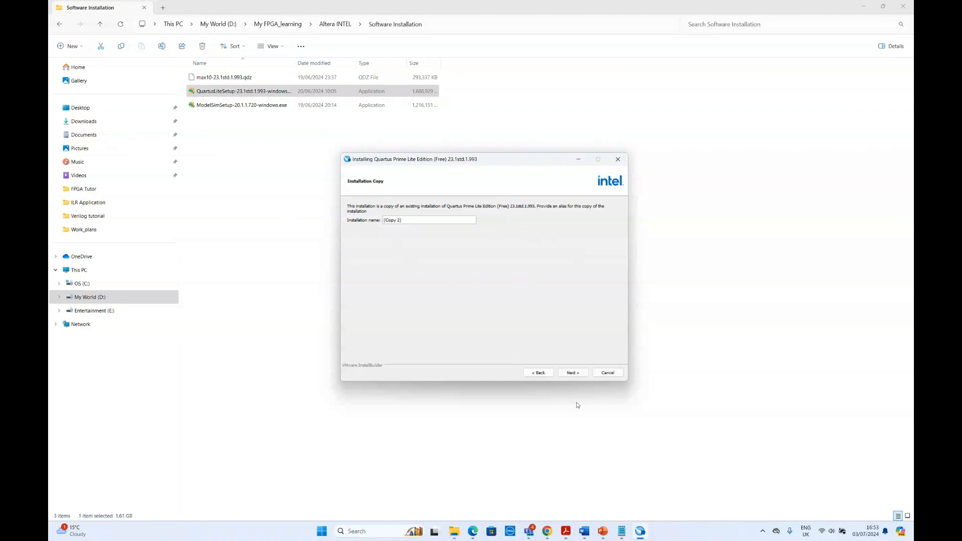
left_click(572, 372)
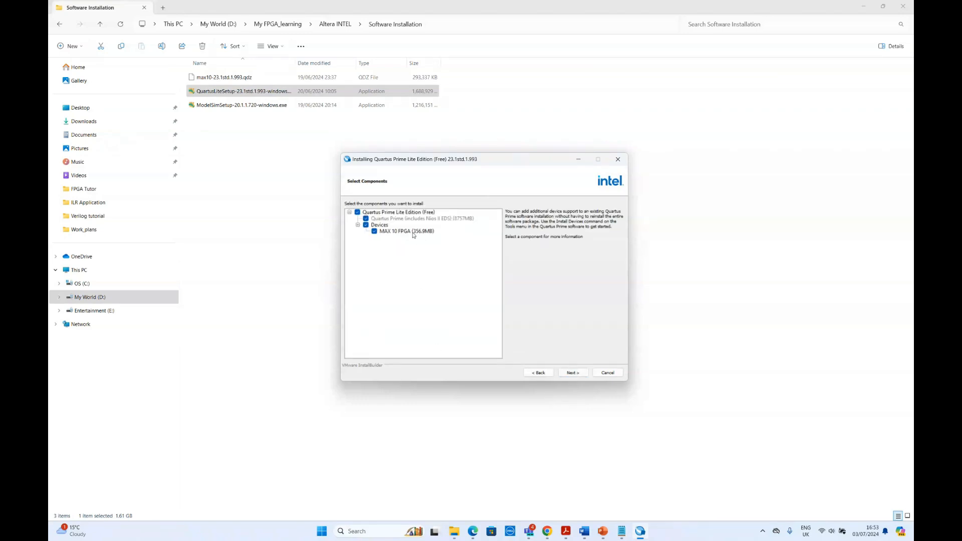
mouse_move(428, 258)
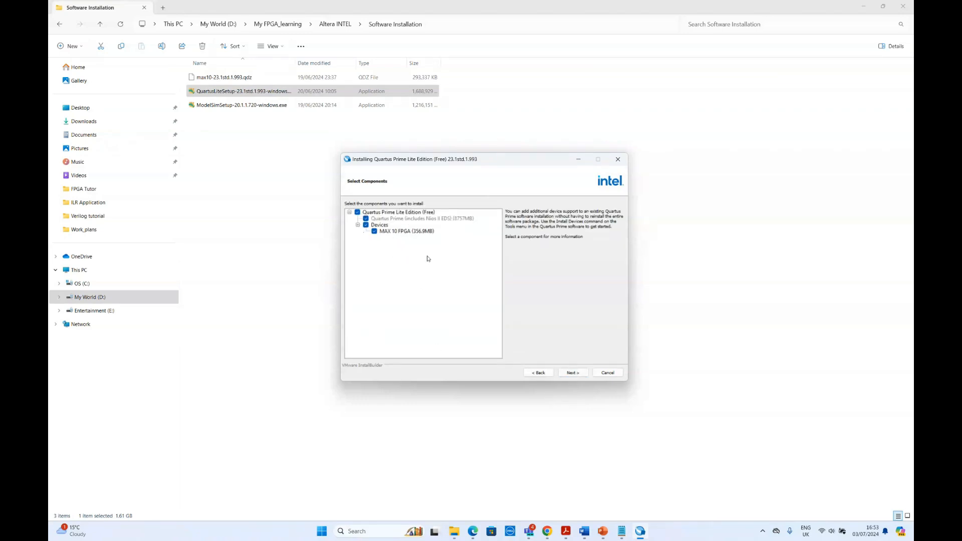
- Advance with MAX 10 FPGA selected to Ready to Install, then abort the Quartus installation
left_click(224, 77)
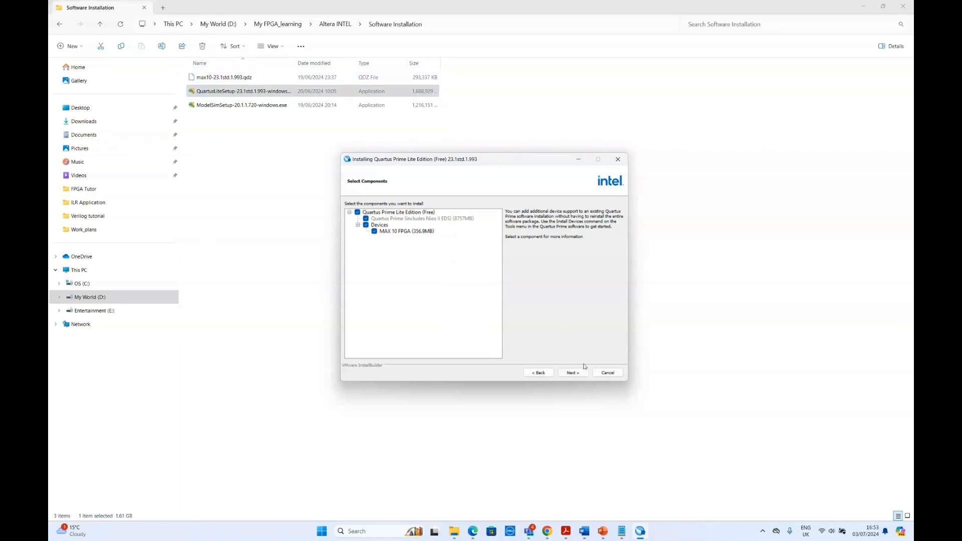
left_click(572, 372)
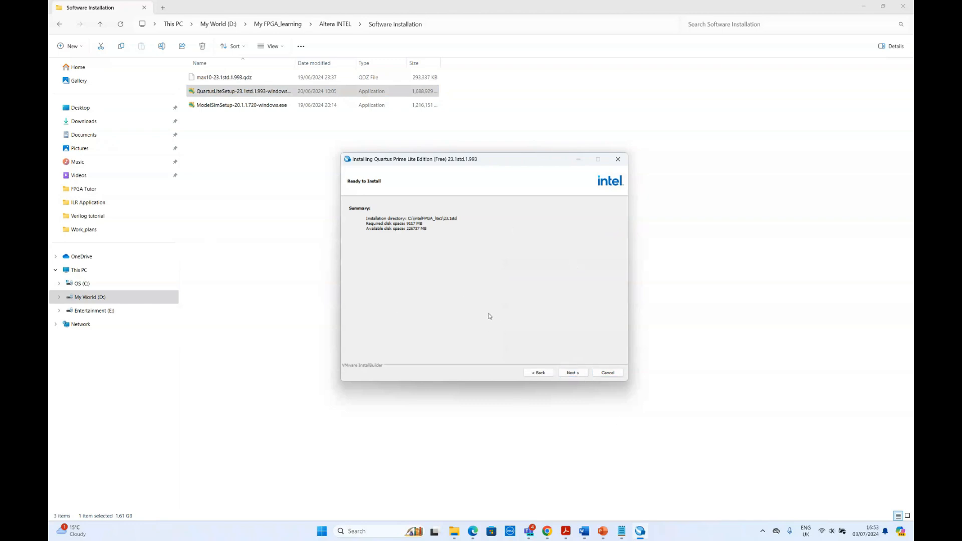
mouse_move(493, 318)
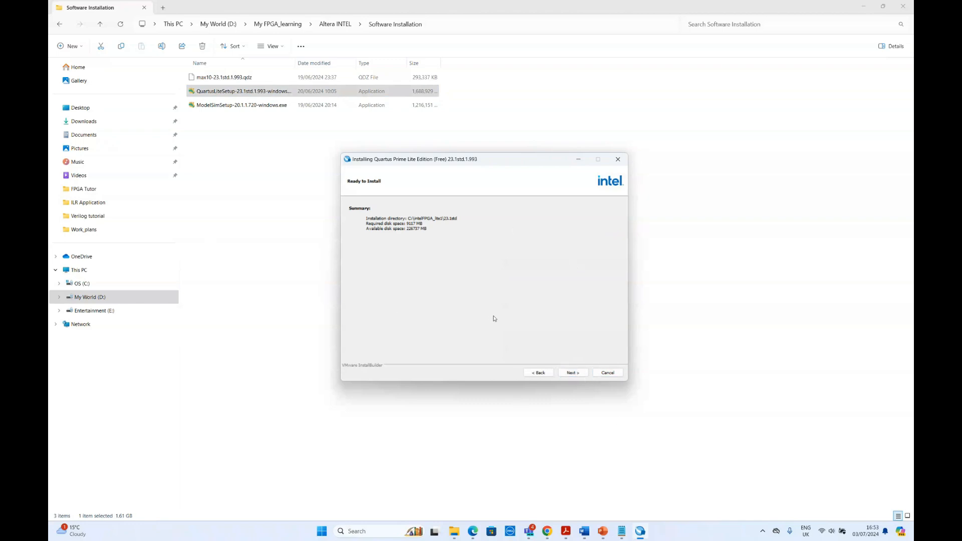
mouse_move(621, 385)
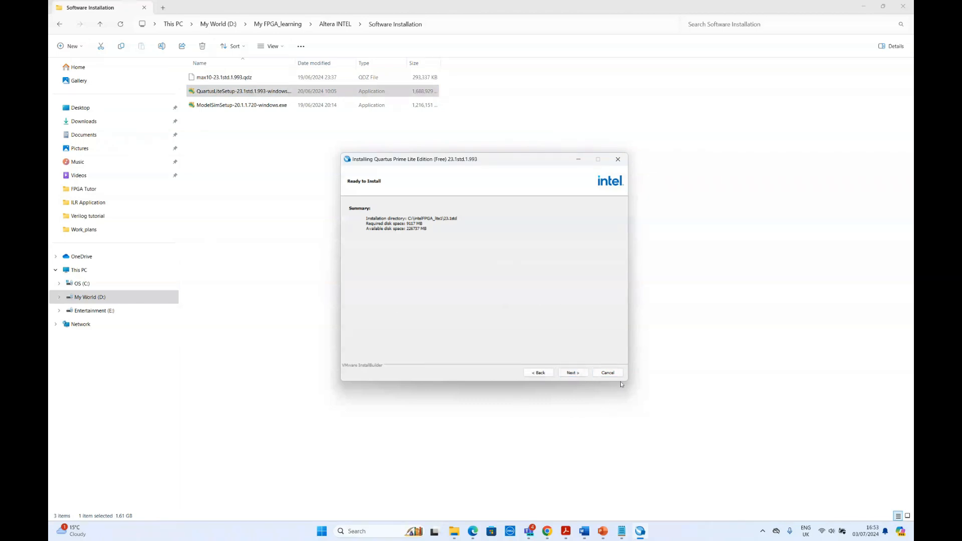
left_click(607, 373)
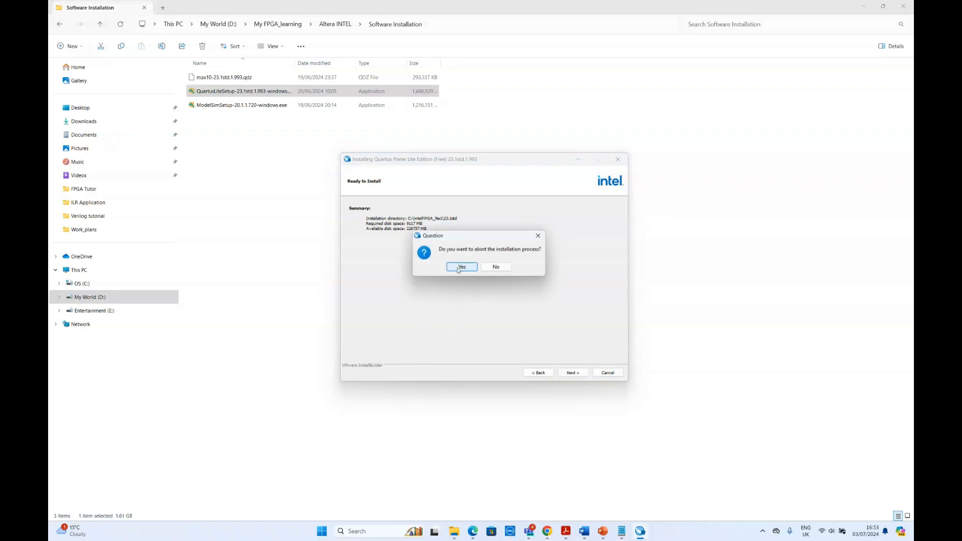
left_click(461, 267)
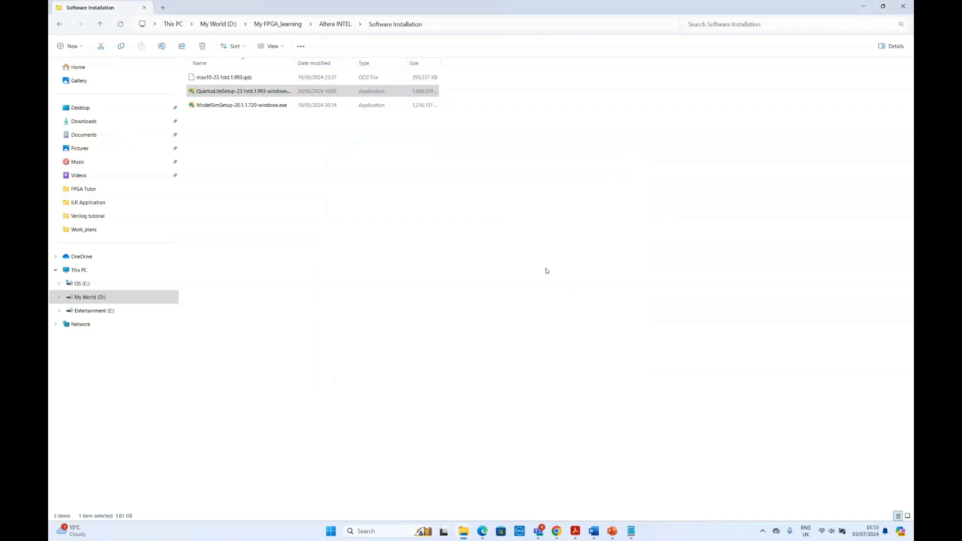
left_click(241, 104)
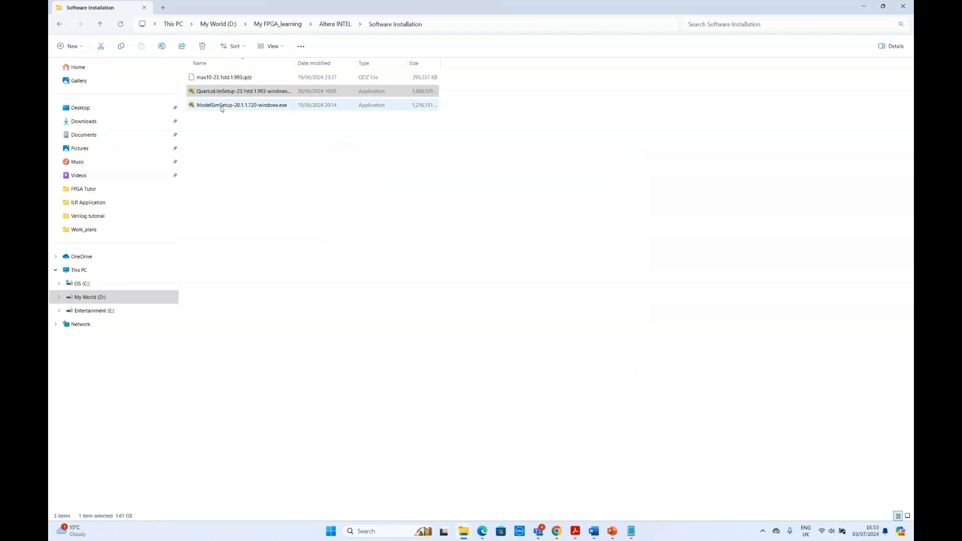
left_click(224, 77)
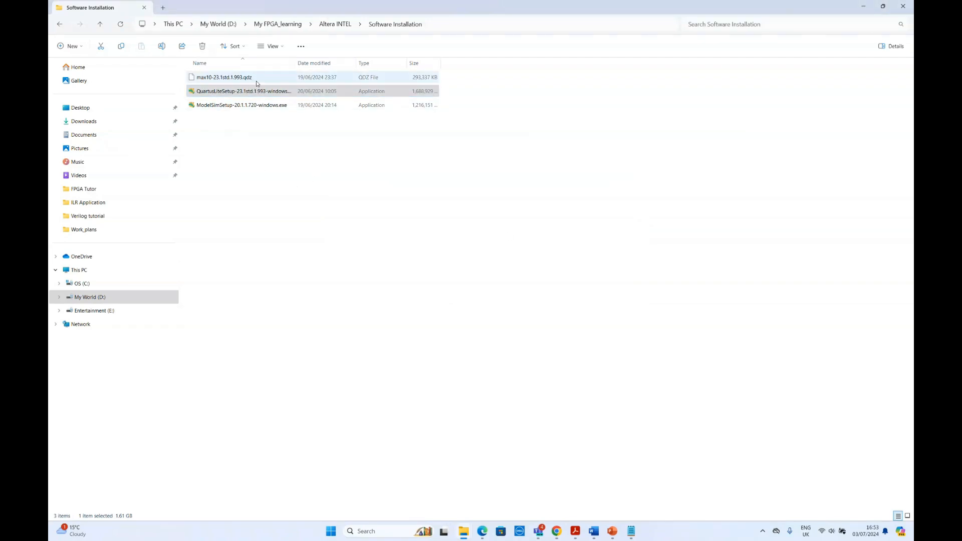
left_click(244, 91)
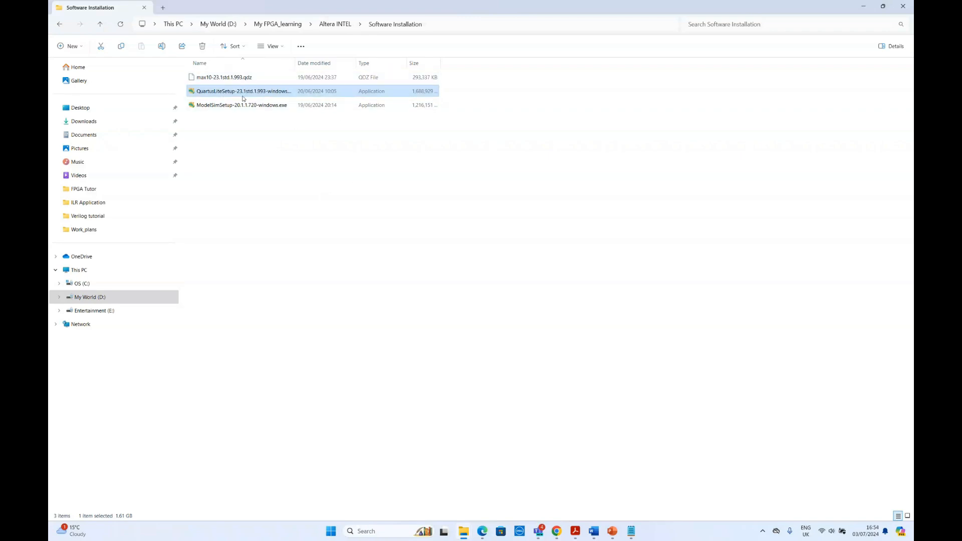
mouse_move(266, 109)
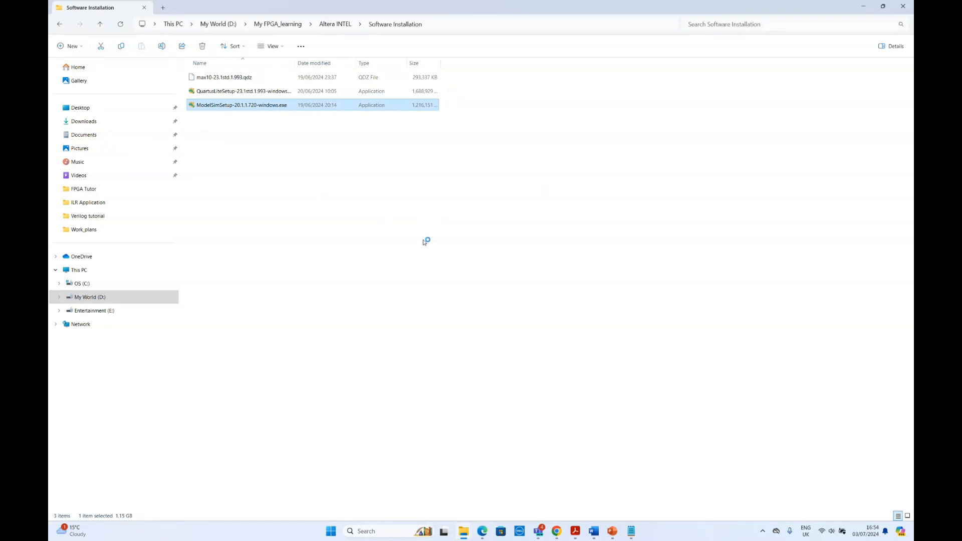
- Launch ModelSimSetup, keep the free Starter Edition, and reach the license agreement
double_click(243, 90)
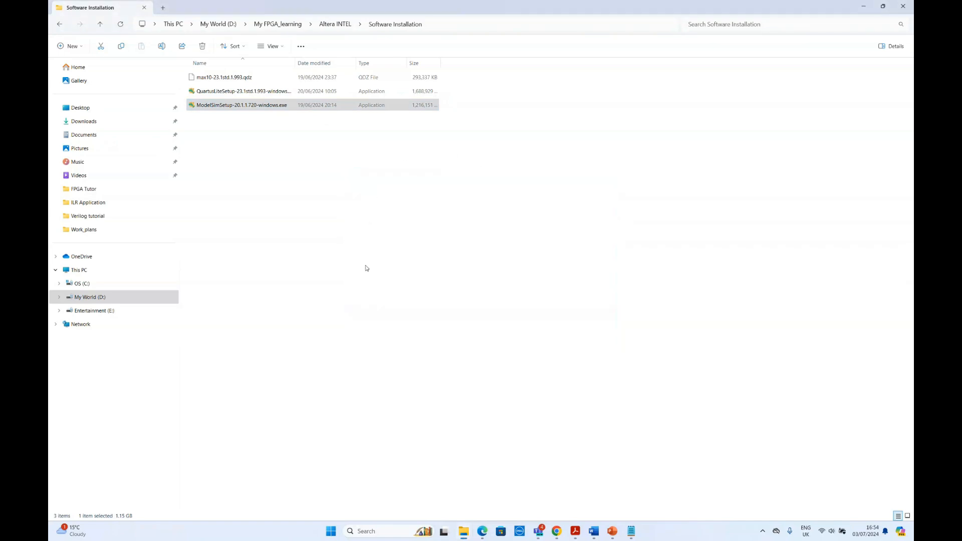
double_click(241, 104)
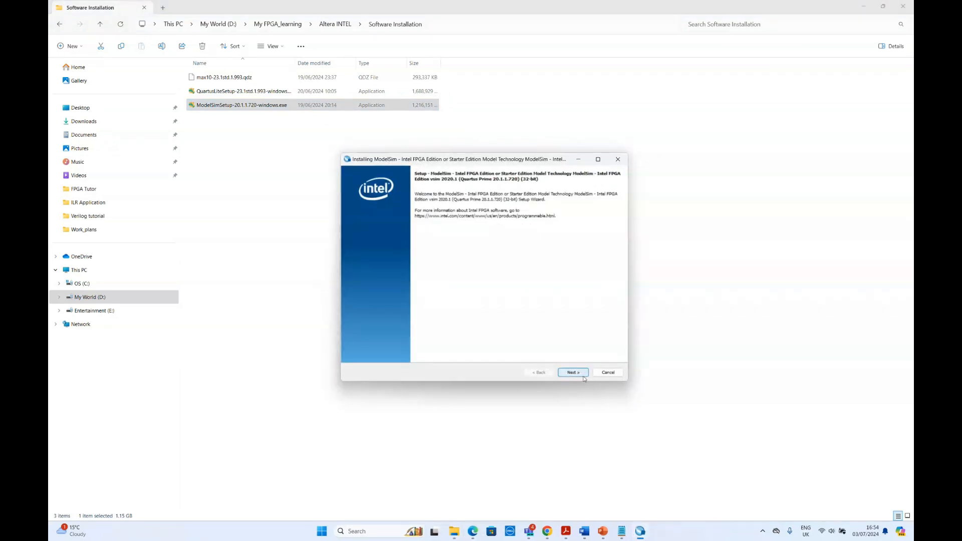
left_click(572, 372)
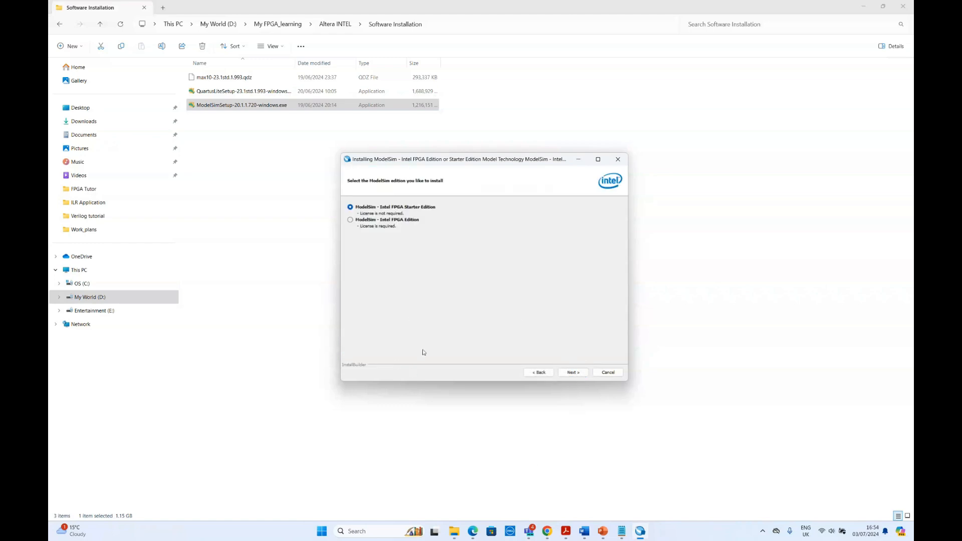
mouse_move(458, 292)
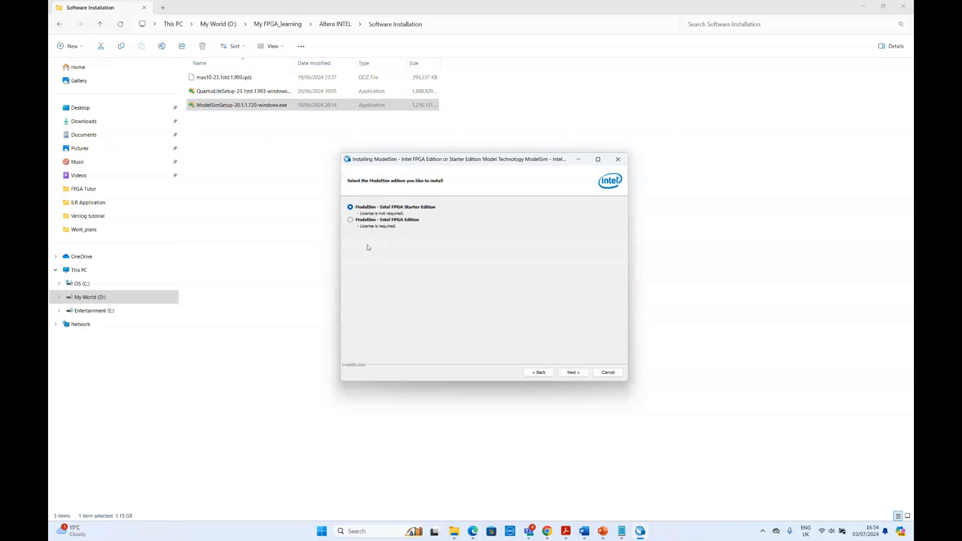
left_click(350, 220)
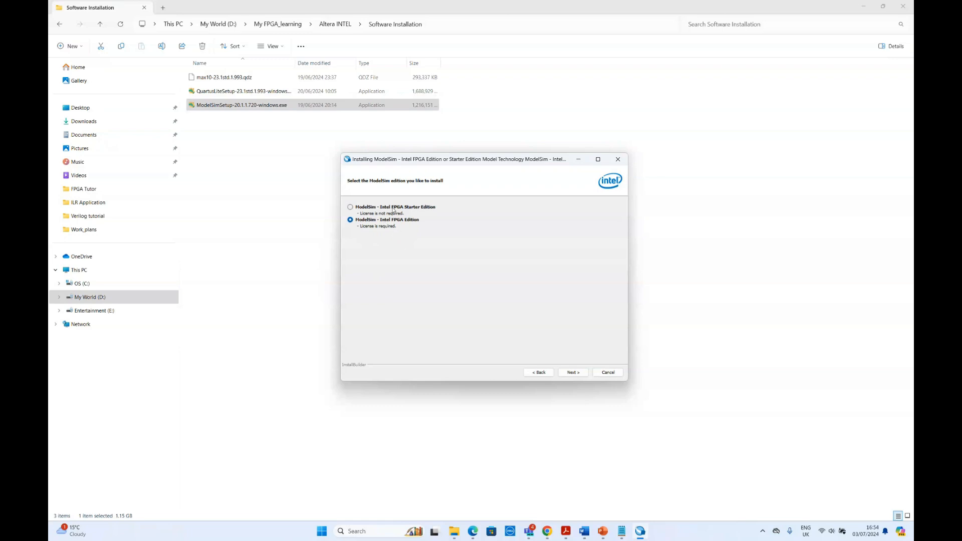
left_click(351, 207)
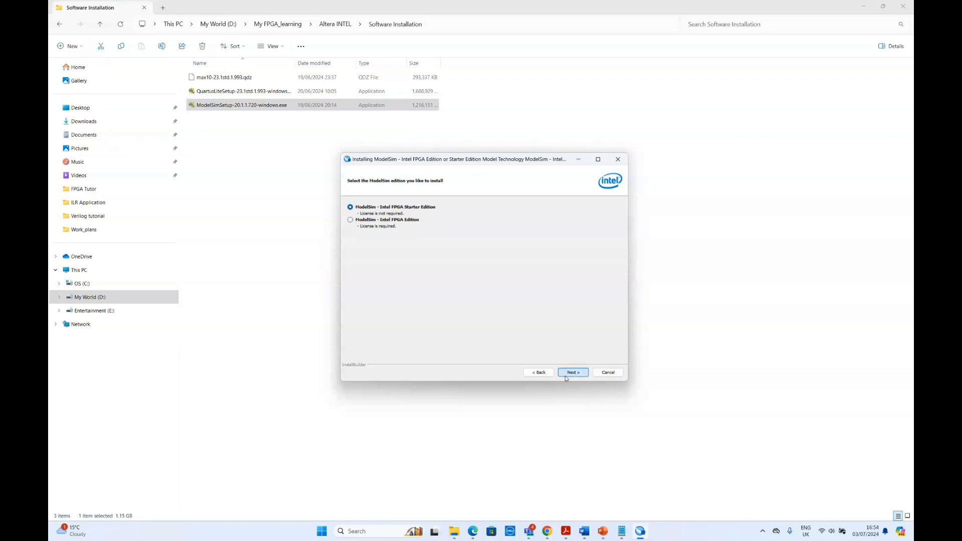
left_click(572, 371)
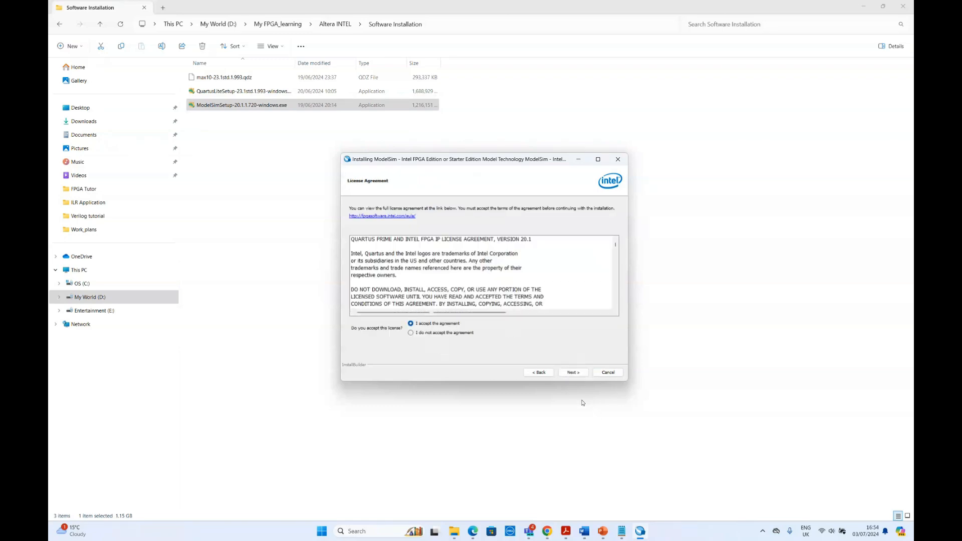
- Accept the ModelSim license to reach the installation directory page, then abort setup
left_click(572, 372)
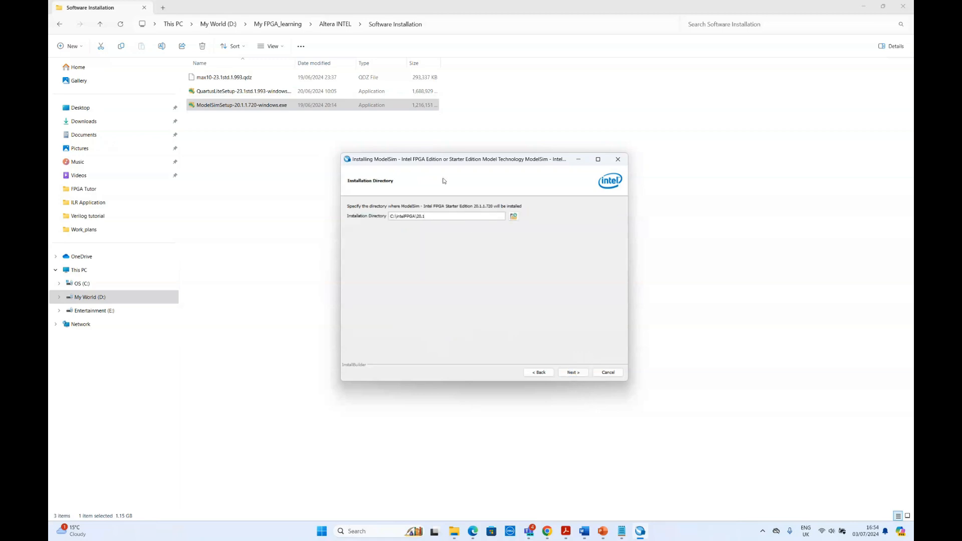
mouse_move(429, 262)
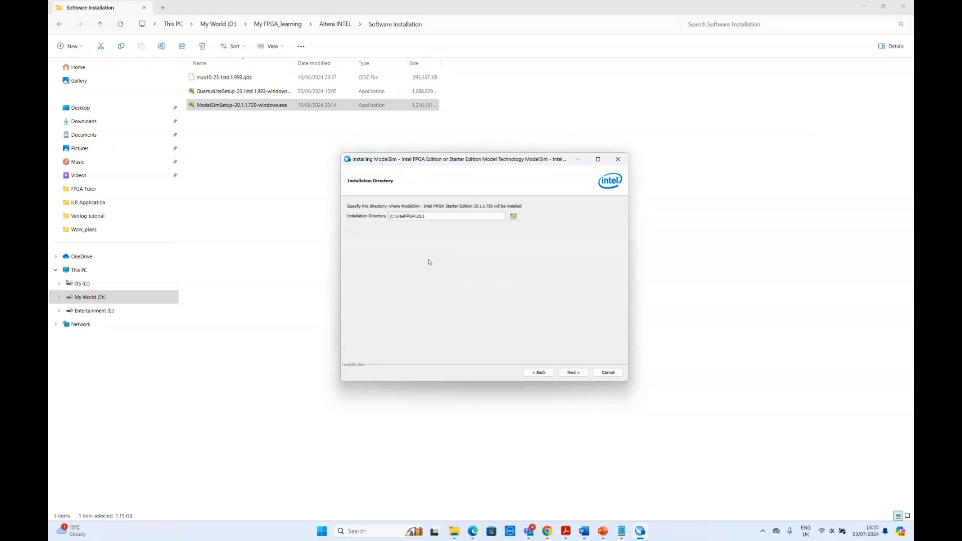
mouse_move(449, 251)
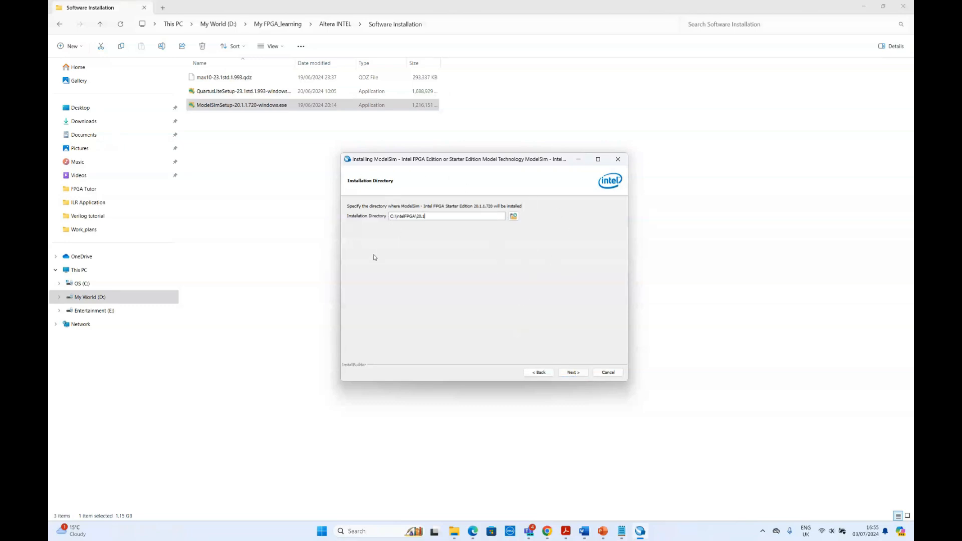
mouse_move(539, 287)
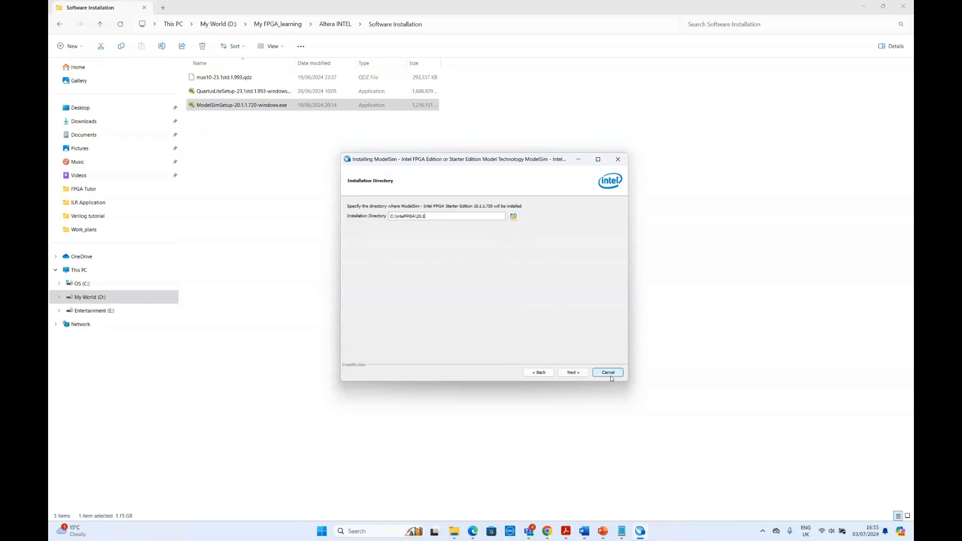
left_click(607, 373)
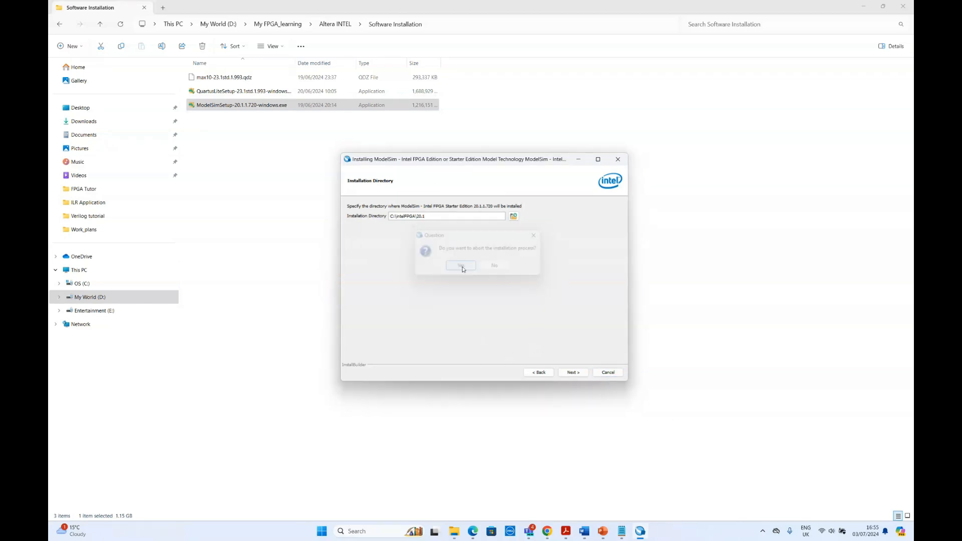
left_click(460, 265)
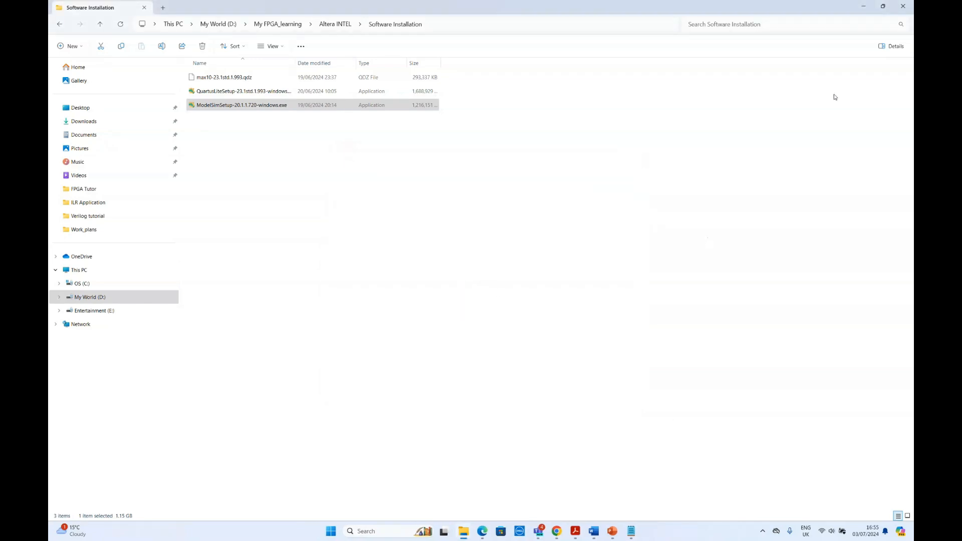